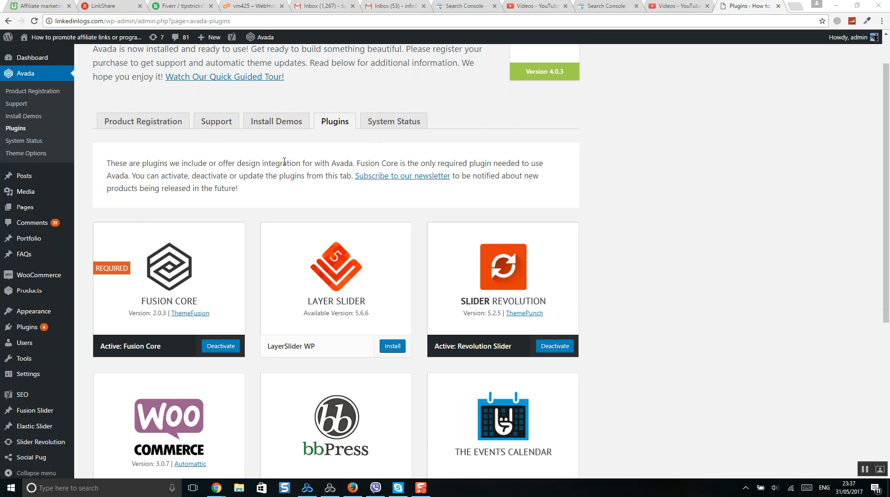
mouse_move(24, 73)
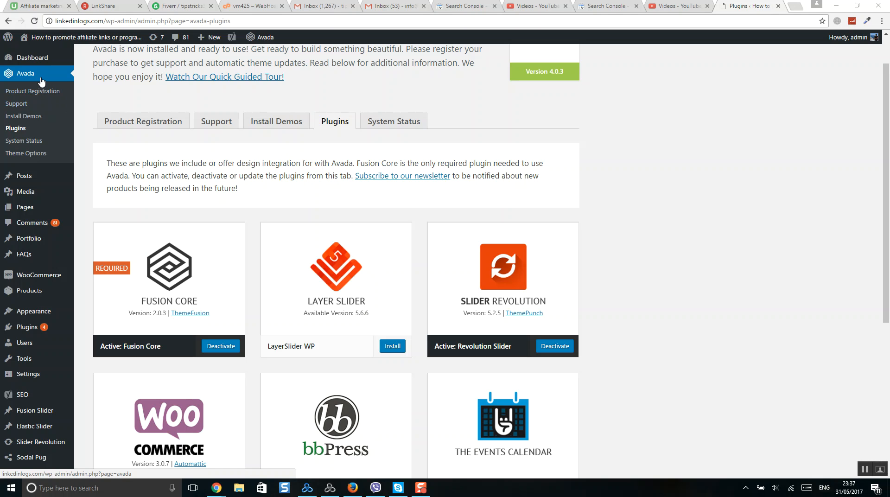
mouse_move(37, 86)
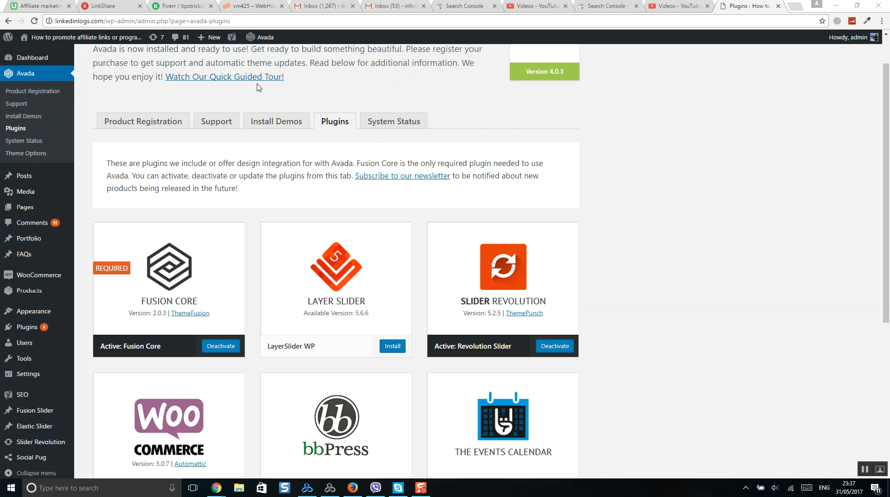
Search the plugin directory for 'woocommerce' on the Add Plugins page.
scroll("up", 3)
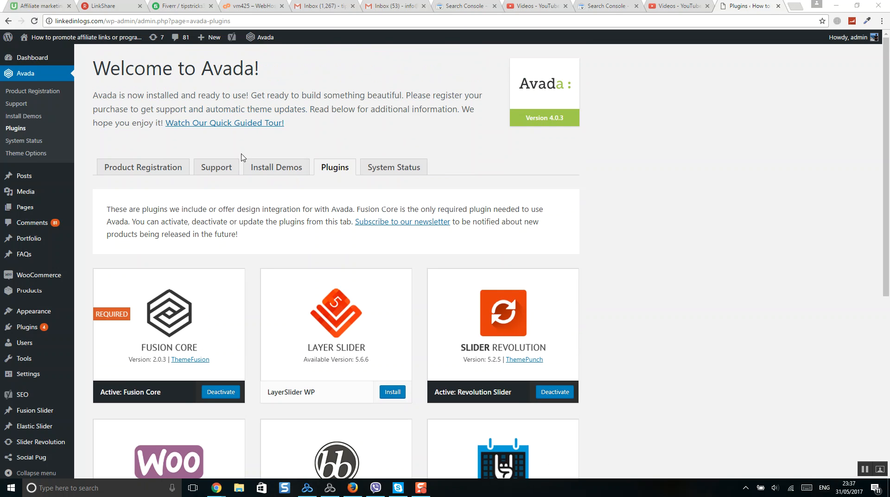
mouse_move(31, 57)
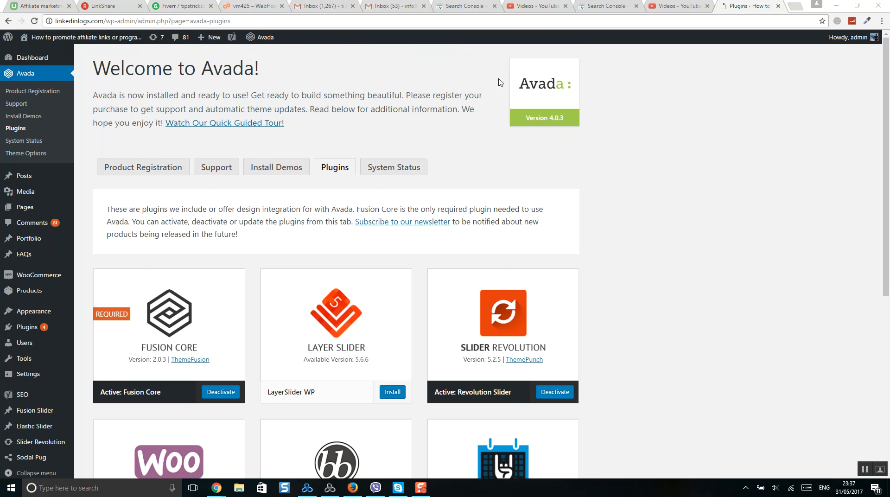
mouse_move(23, 116)
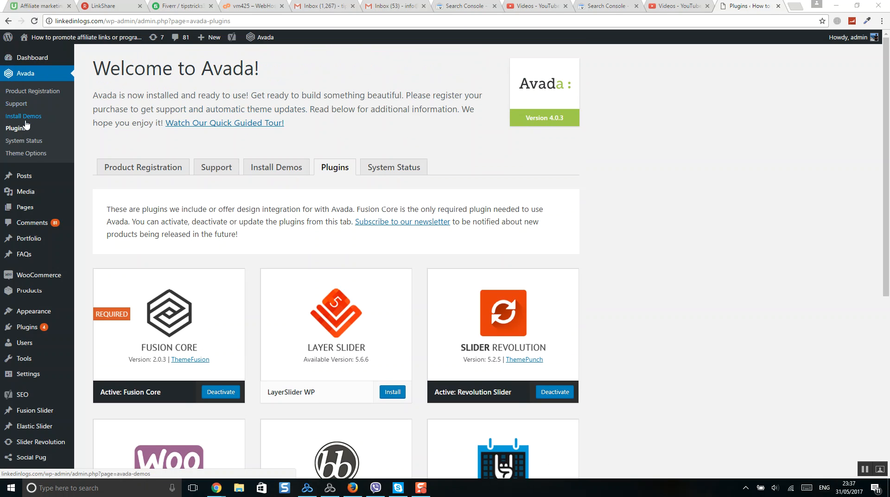
scroll("down", 3)
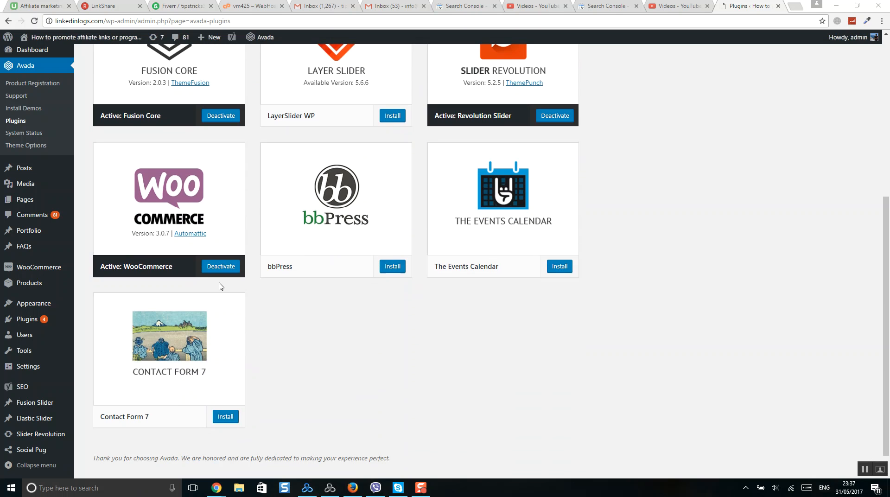
mouse_move(184, 211)
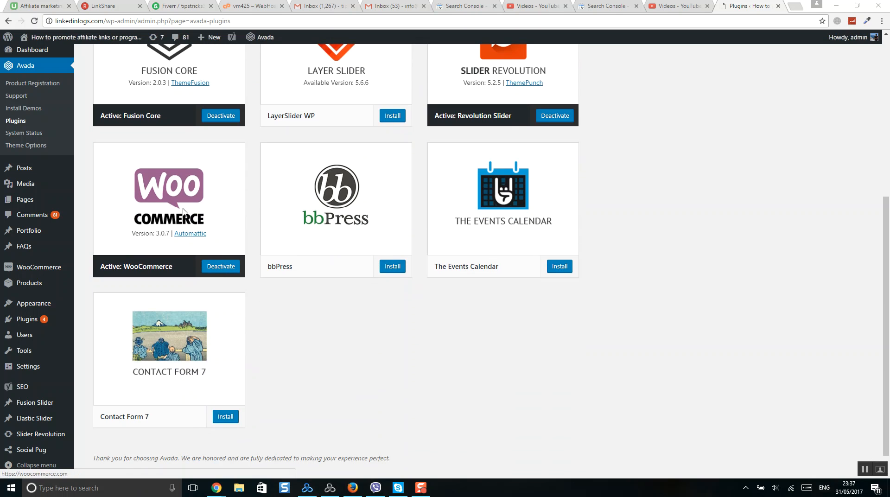
mouse_move(339, 251)
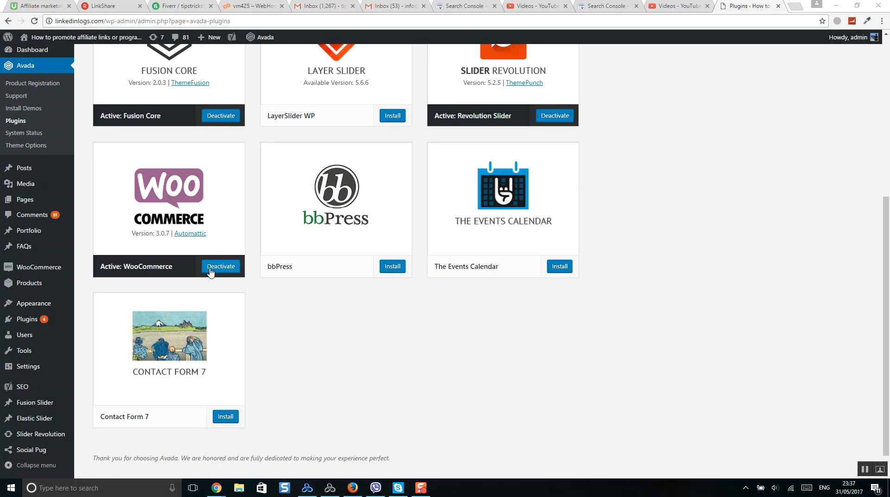
mouse_move(221, 267)
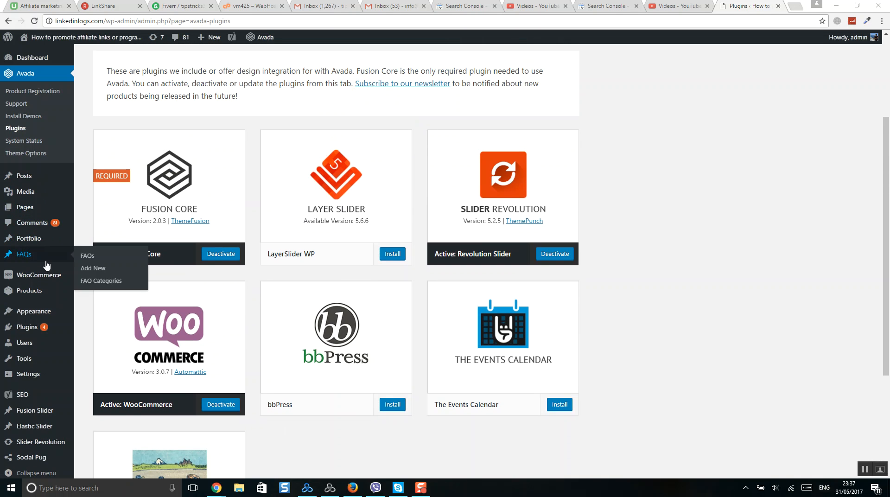
mouse_move(28, 291)
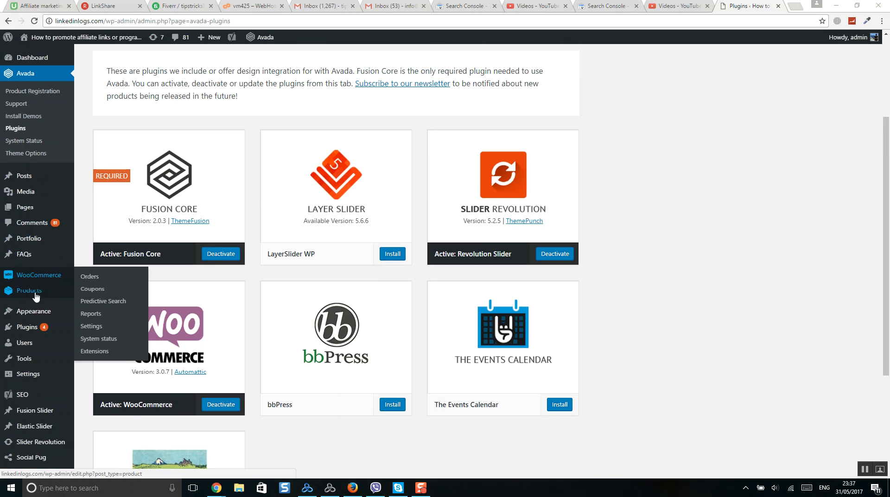
mouse_move(238, 223)
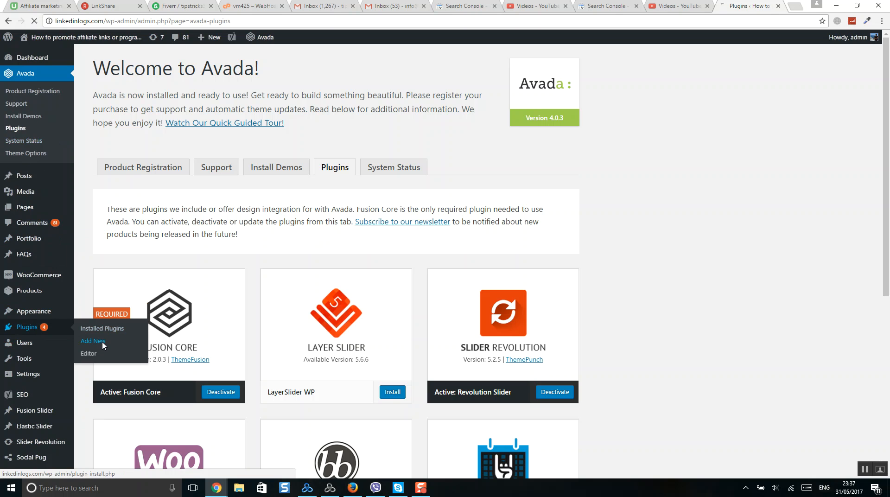
left_click(93, 340)
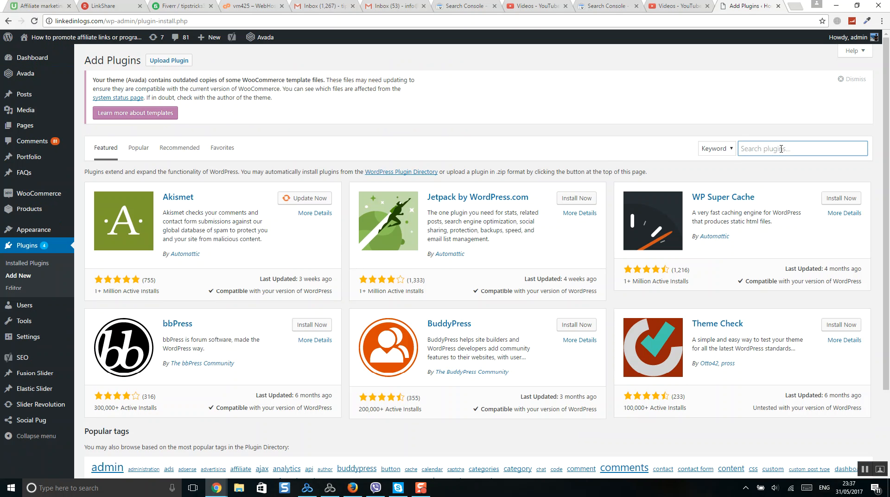
type("woo")
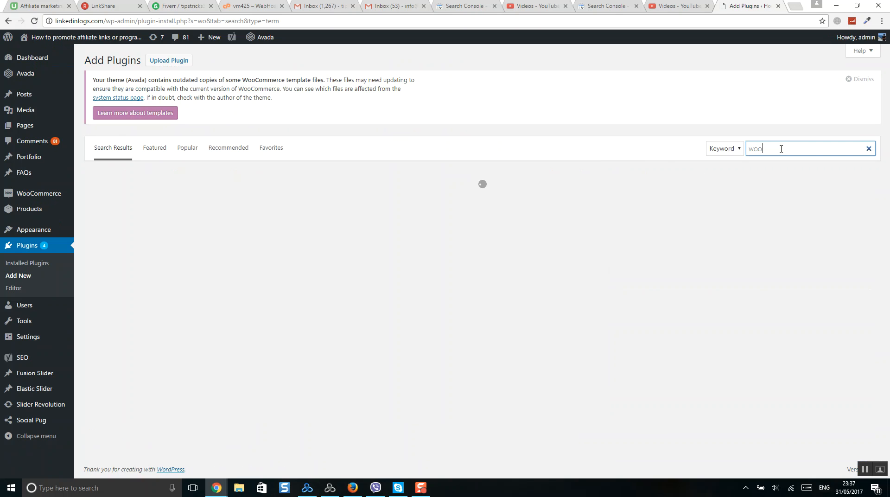
type("c")
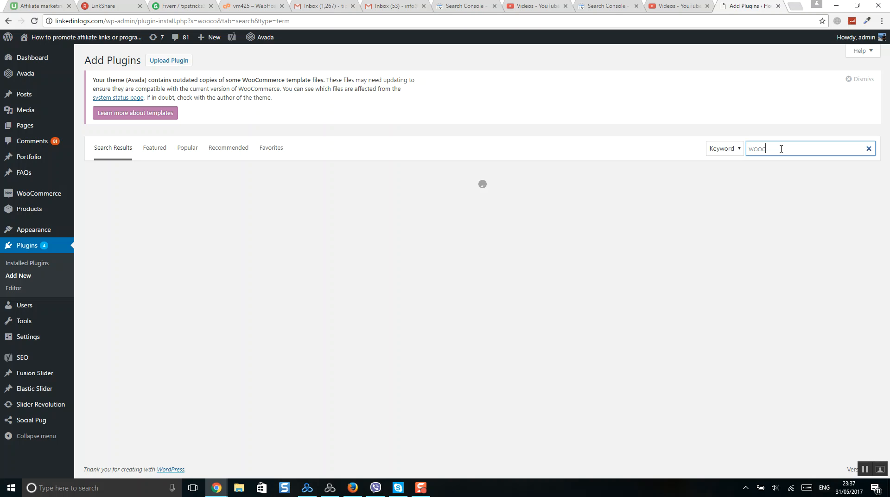
mouse_move(462, 290)
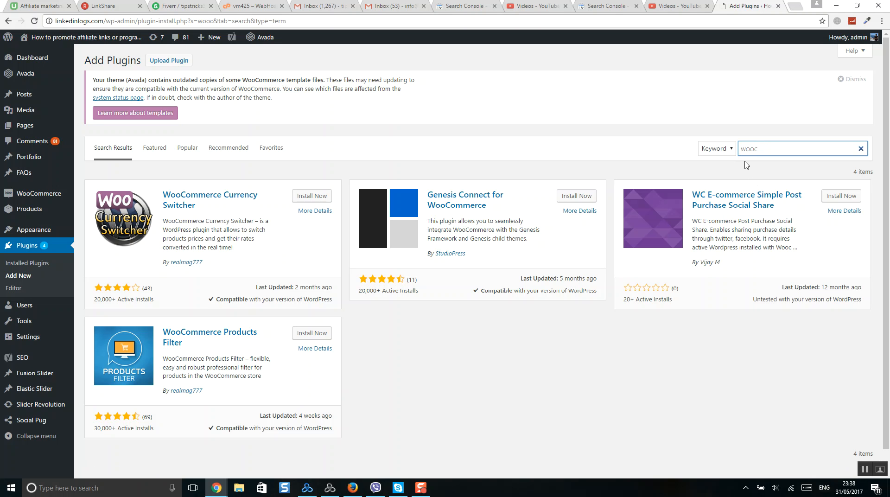
mouse_move(755, 108)
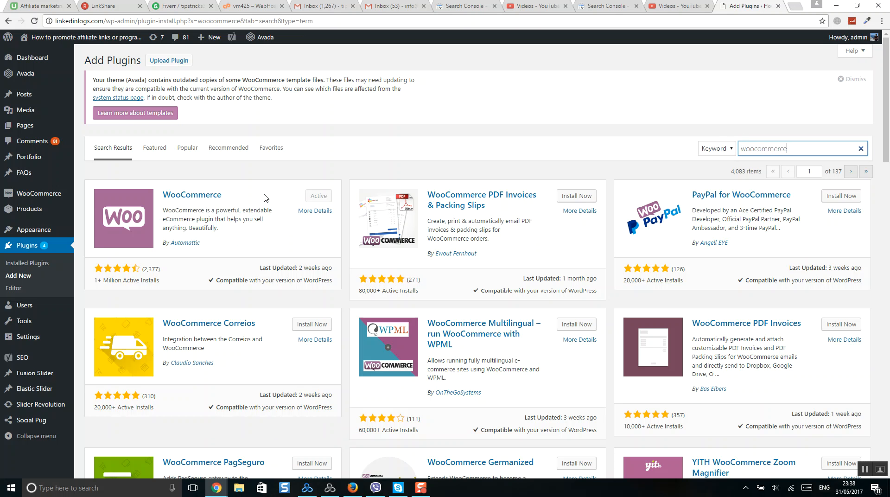
mouse_move(334, 212)
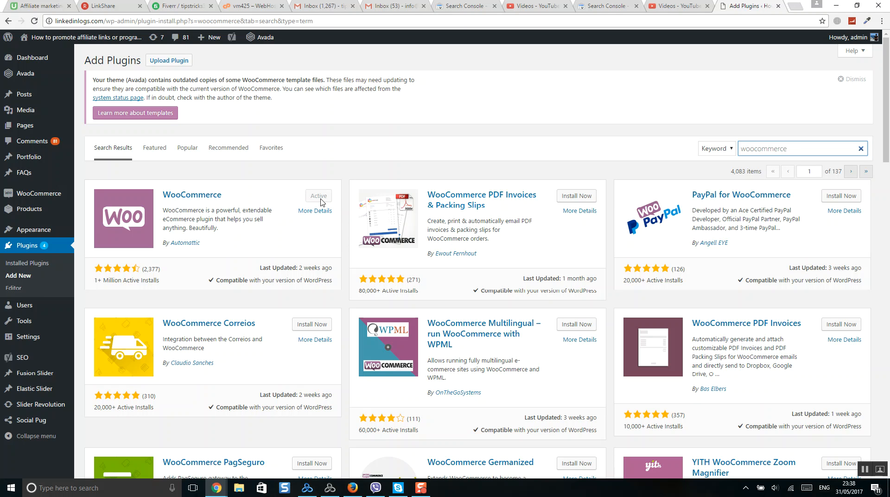
mouse_move(300, 181)
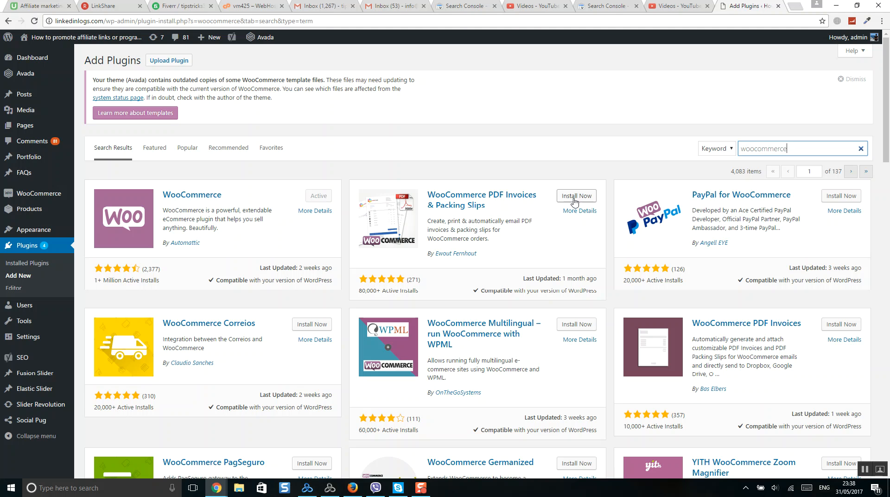
mouse_move(397, 259)
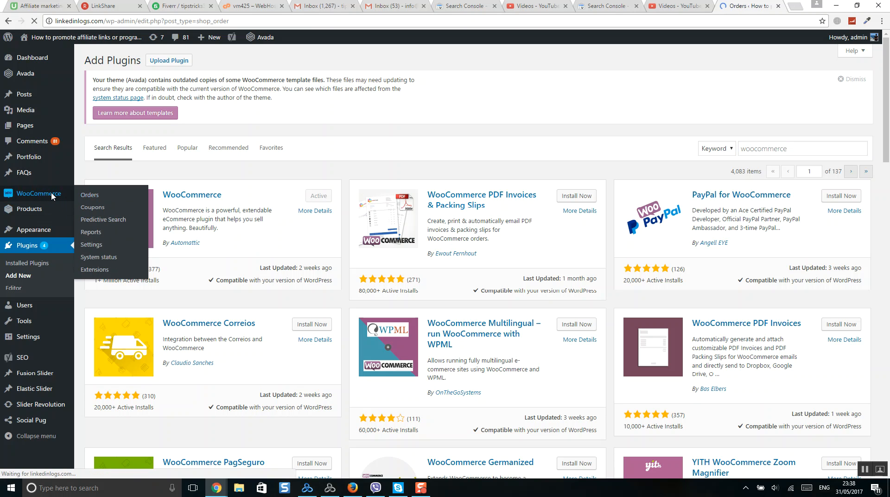
Go from WooCommerce Orders to the General settings, showing United Kingdom and pounds sterling.
left_click(88, 195)
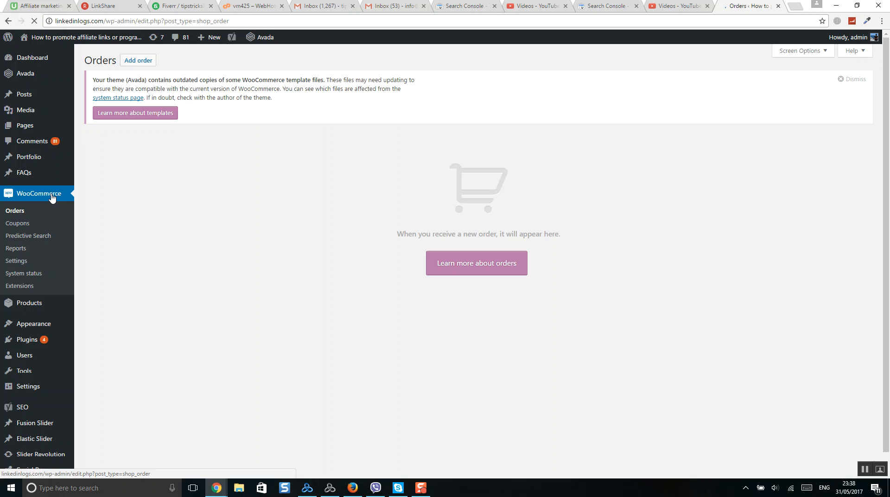
mouse_move(255, 229)
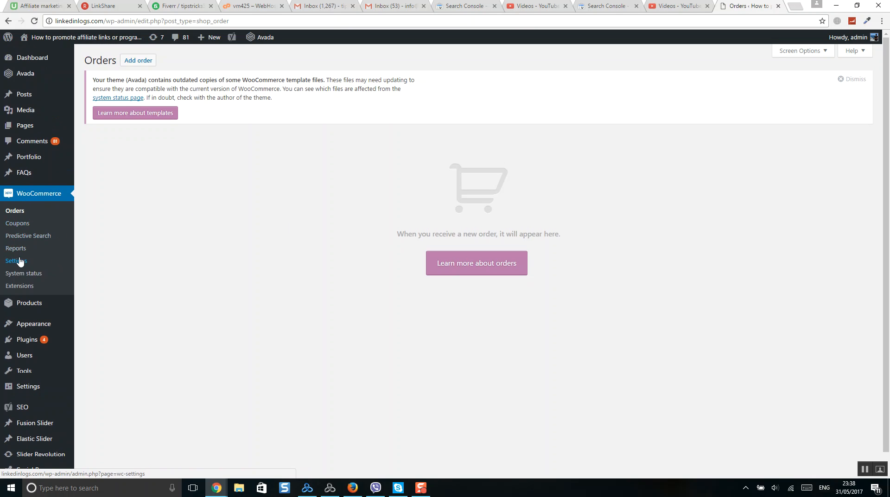
left_click(16, 260)
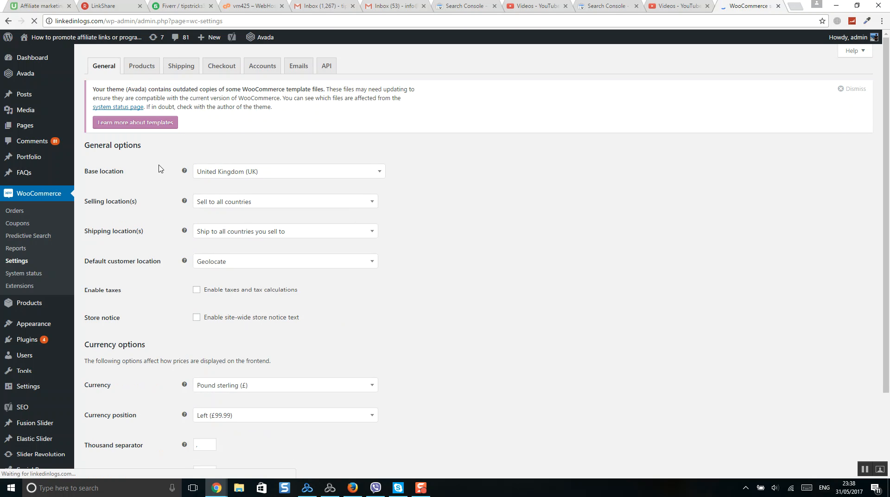
scroll("down", 3)
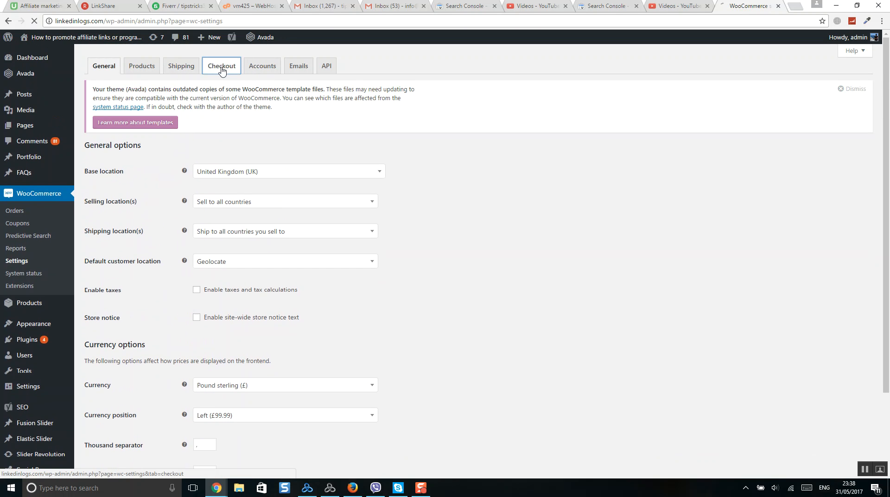
Show the Checkout settings tab with coupons and guest checkout enabled.
left_click(222, 65)
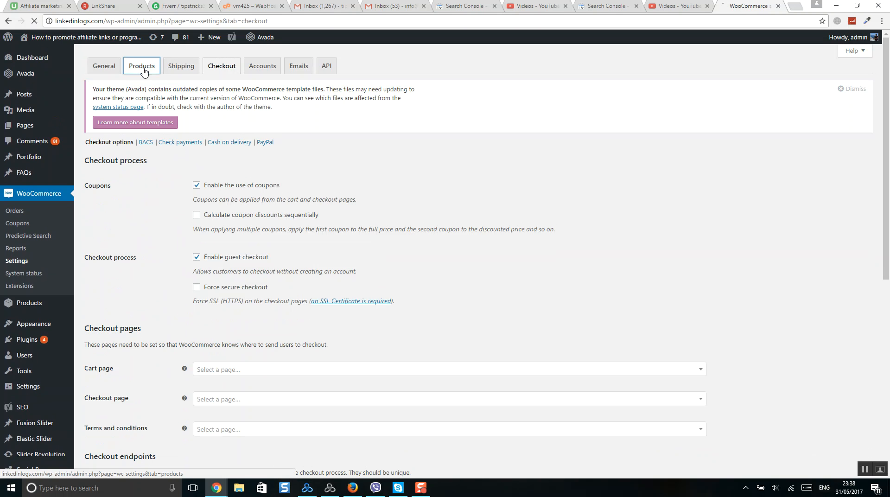
left_click(142, 66)
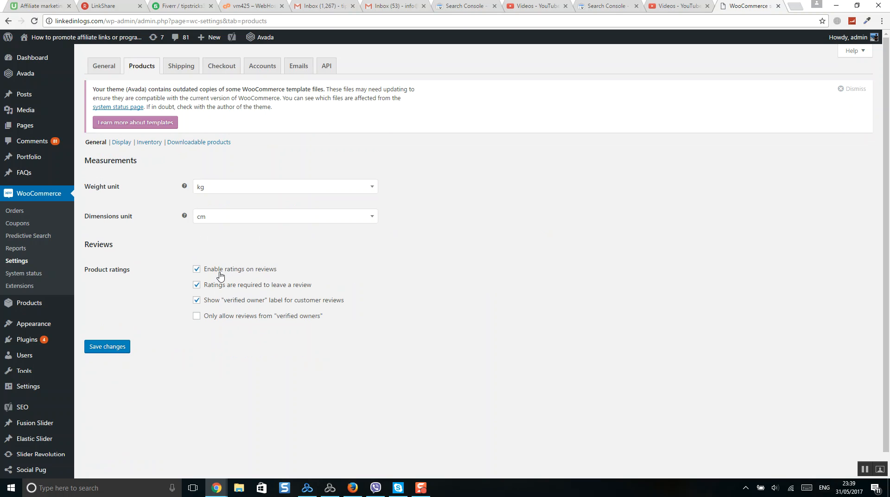
mouse_move(256, 277)
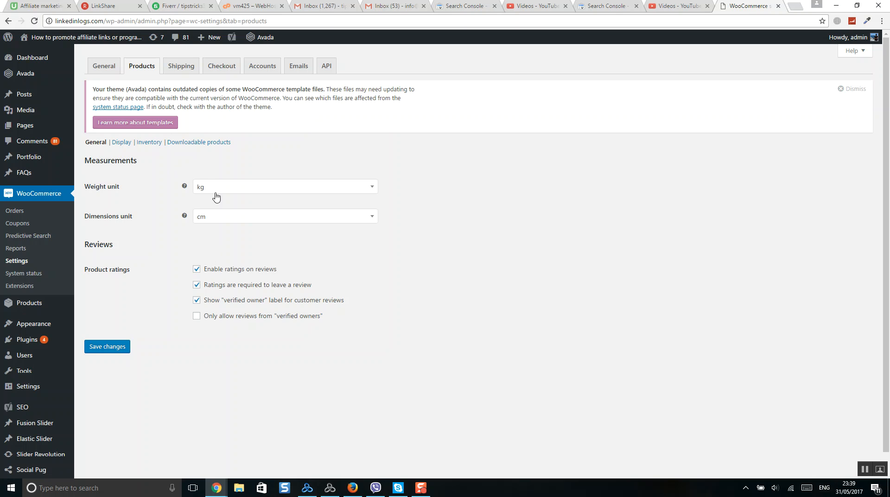
mouse_move(221, 66)
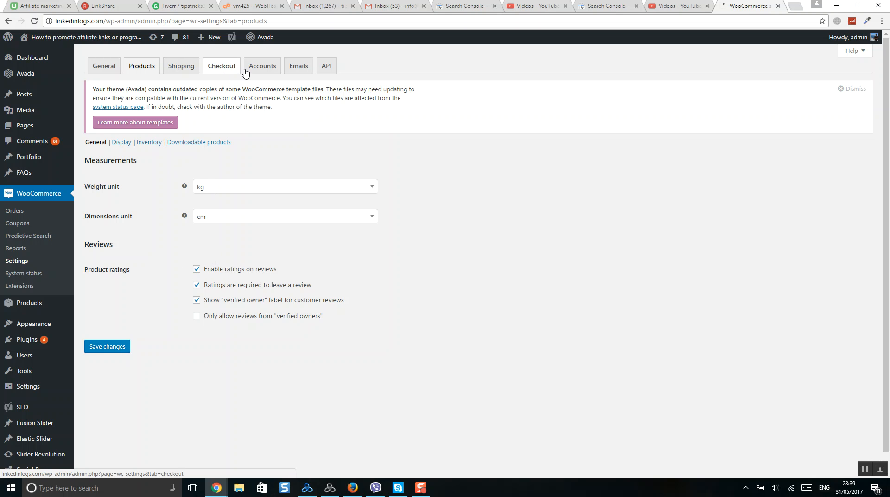
left_click(221, 66)
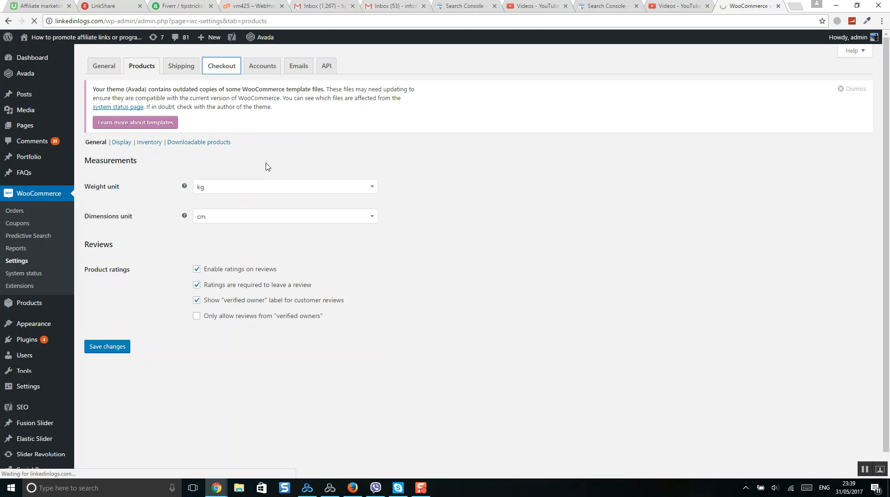
left_click(221, 65)
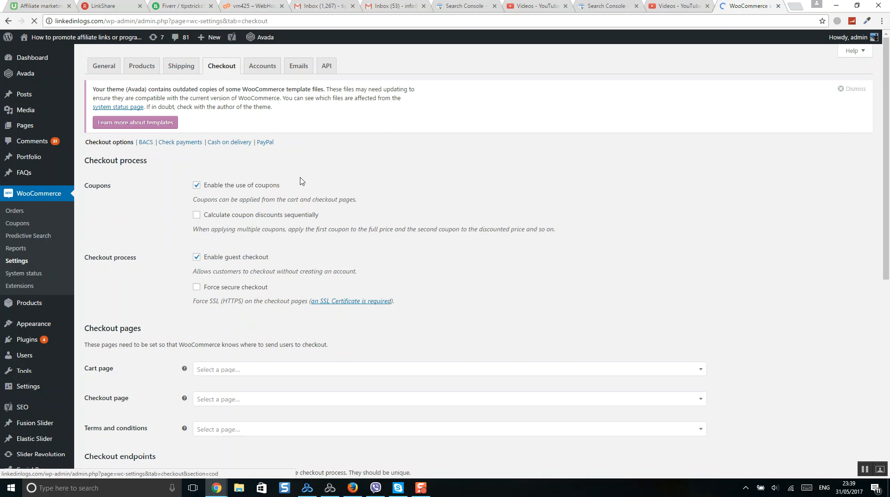
scroll("down", 3)
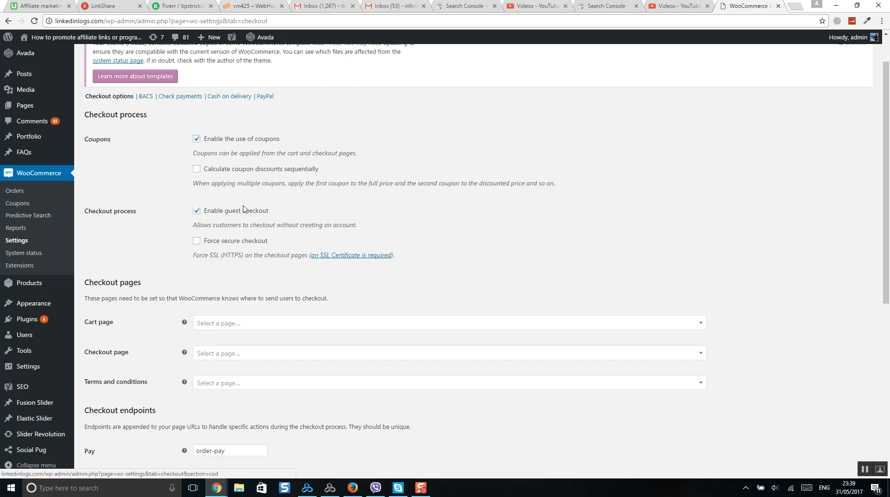
scroll("down", 3)
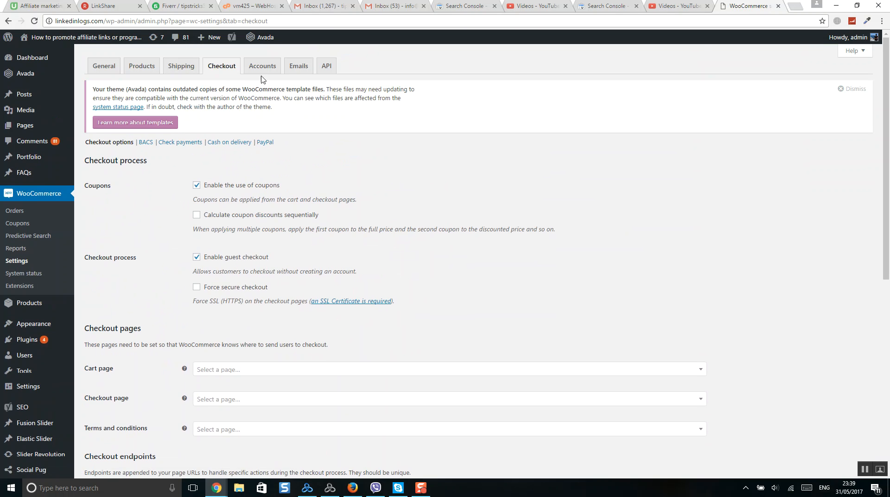
Review the Accounts settings, then scroll through an empty Add new product editor.
left_click(262, 65)
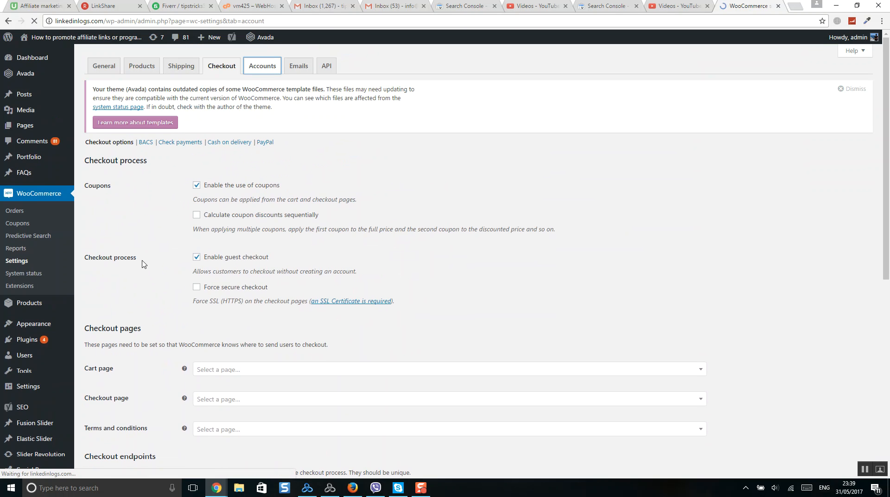
left_click(262, 66)
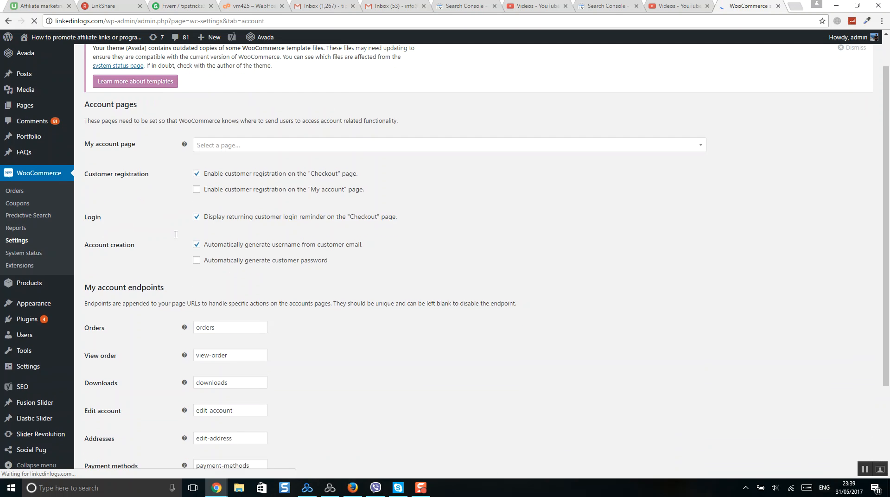
mouse_move(28, 302)
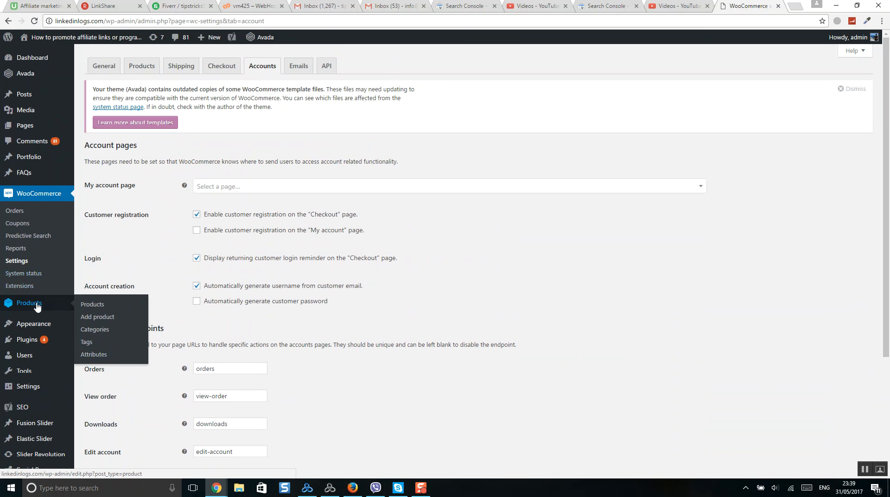
mouse_move(54, 196)
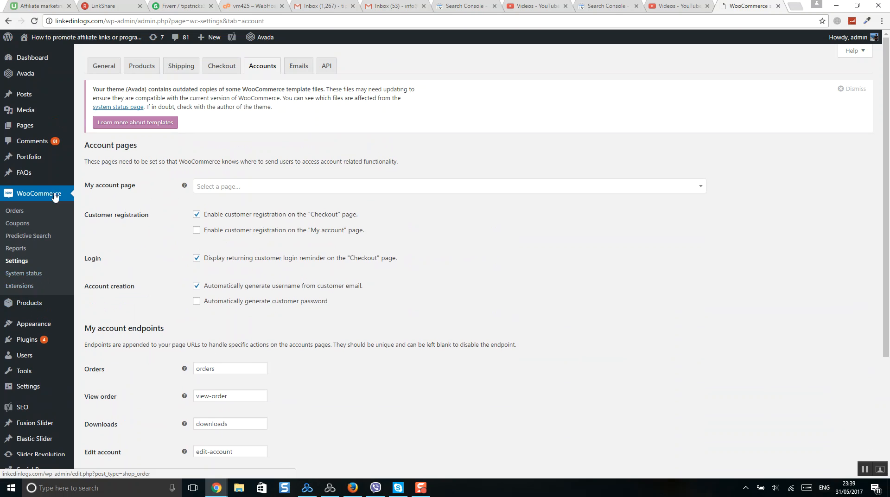
mouse_move(29, 303)
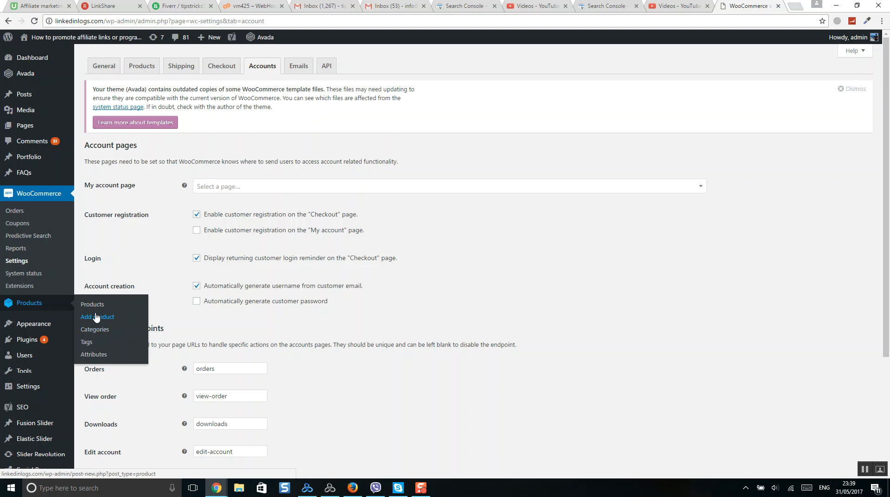
left_click(97, 316)
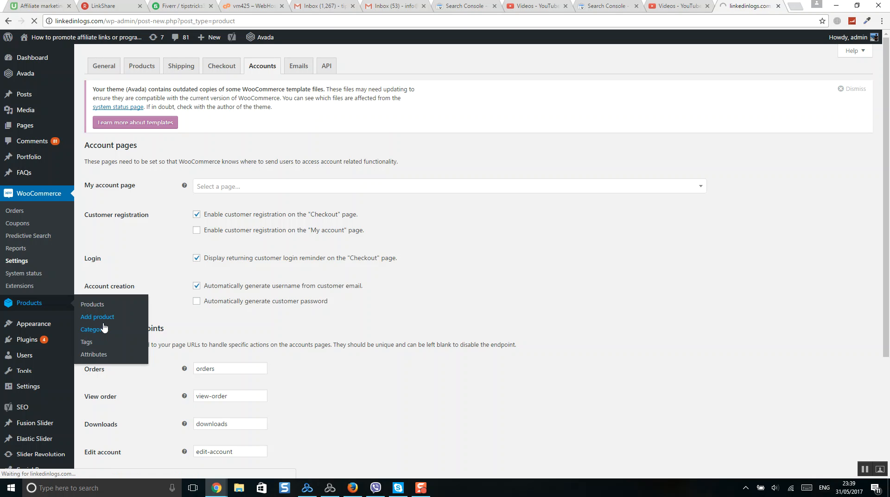
left_click(97, 317)
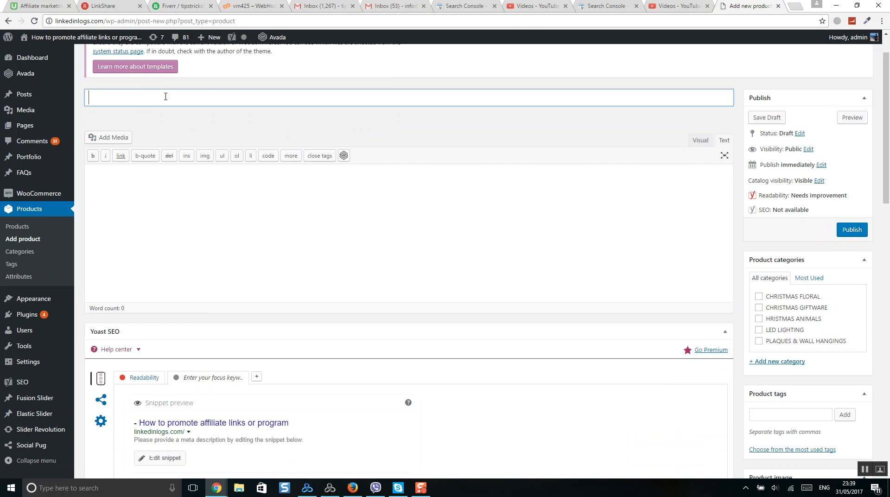
mouse_move(117, 98)
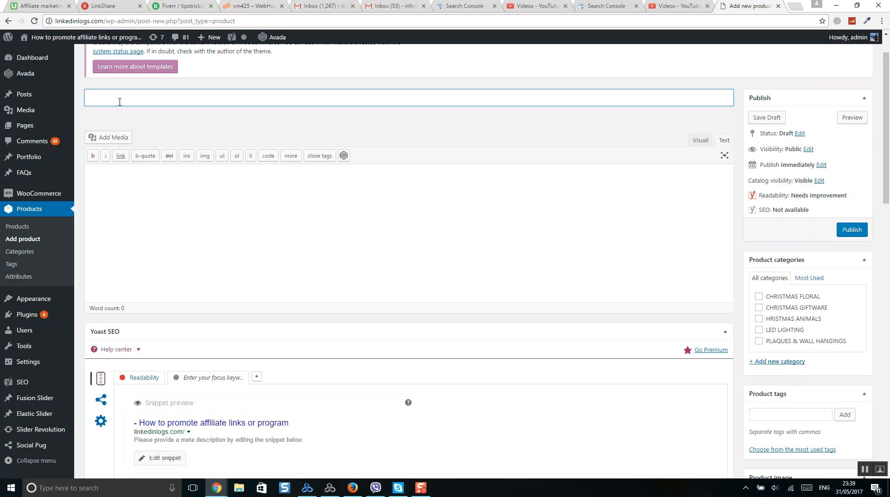
mouse_move(166, 126)
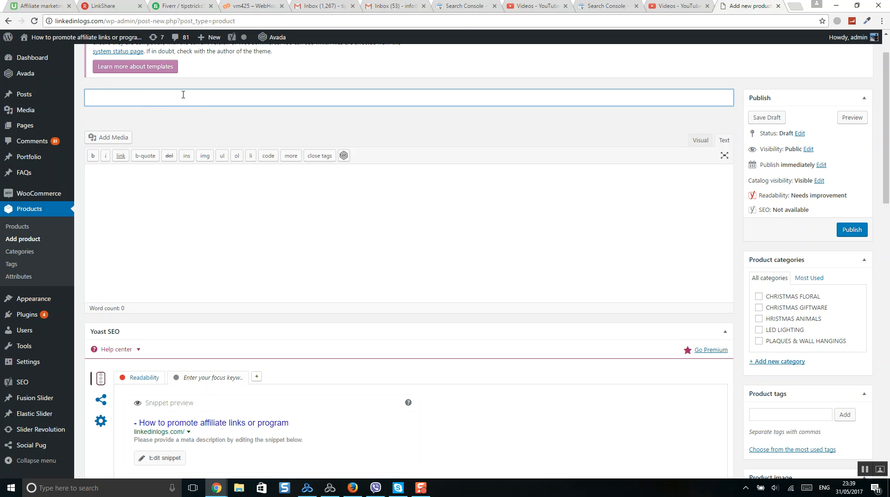
mouse_move(778, 261)
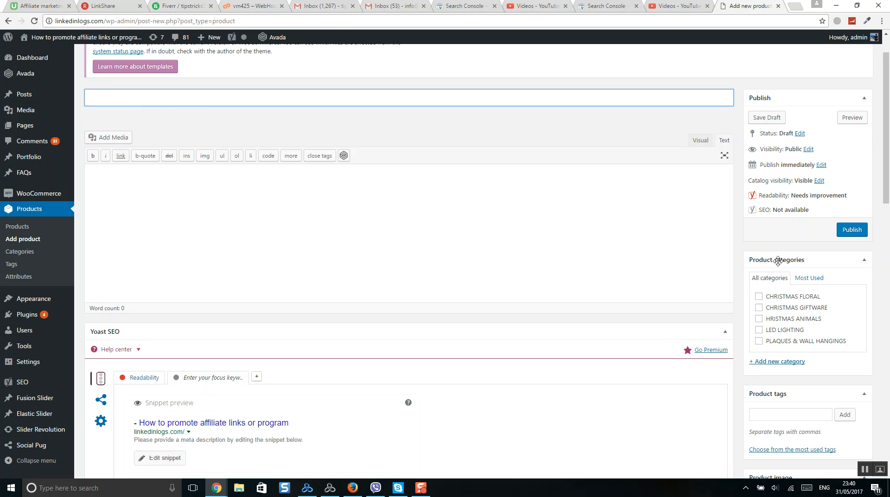
left_click(409, 97)
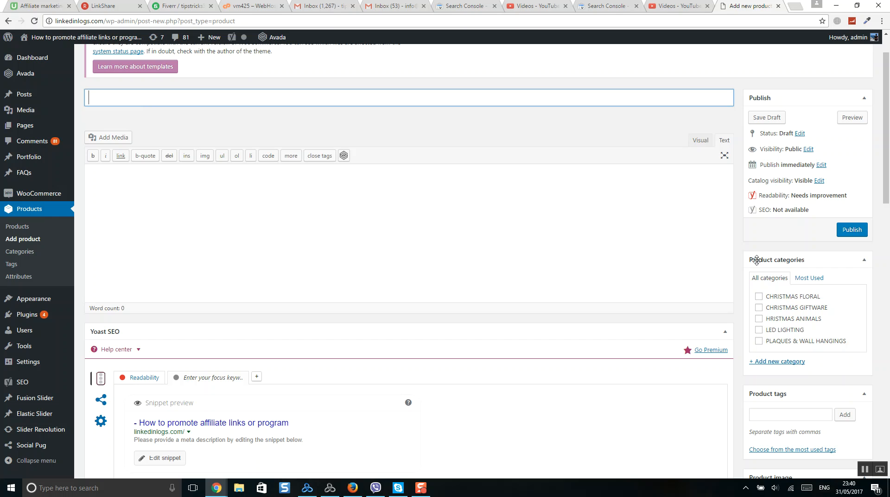
mouse_move(778, 294)
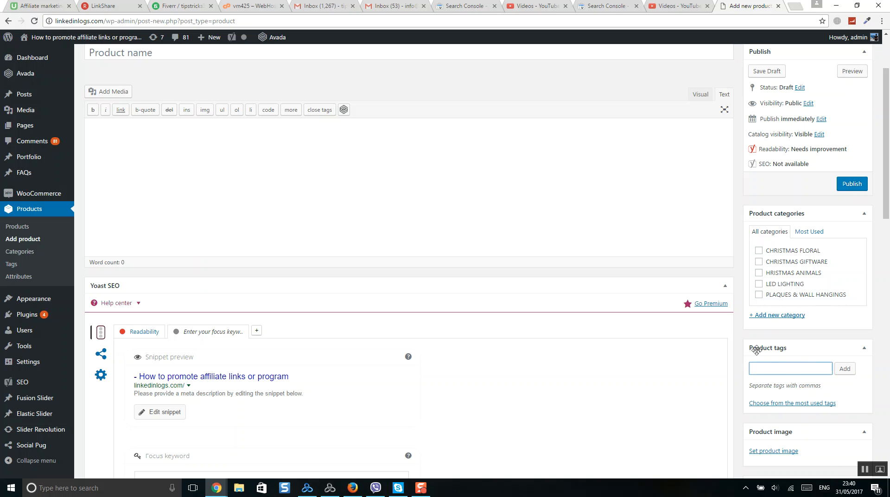
left_click(789, 368)
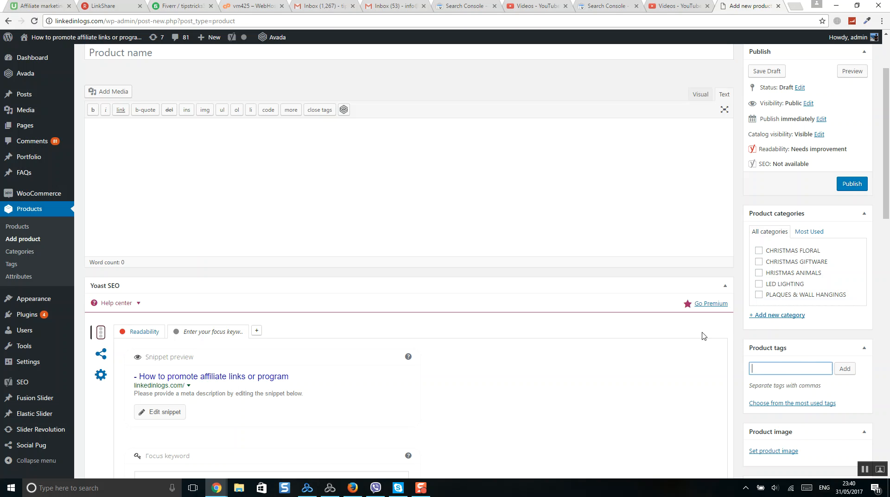
scroll("down", 3)
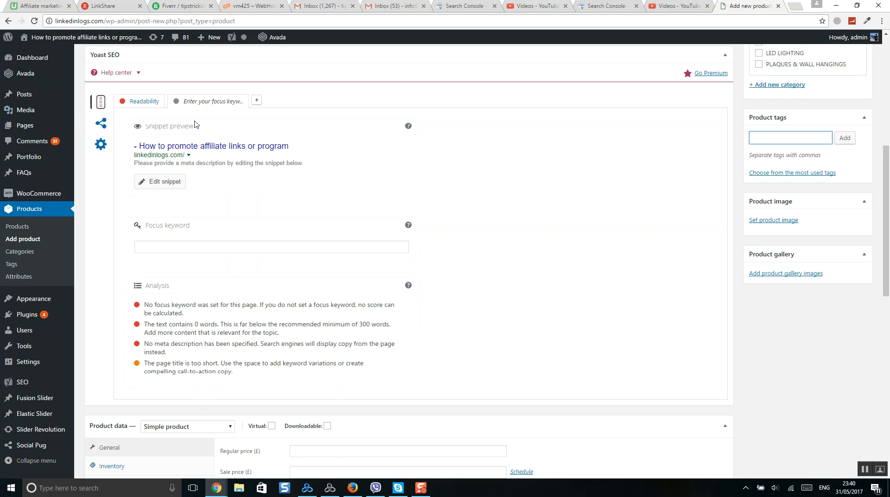
scroll("down", 3)
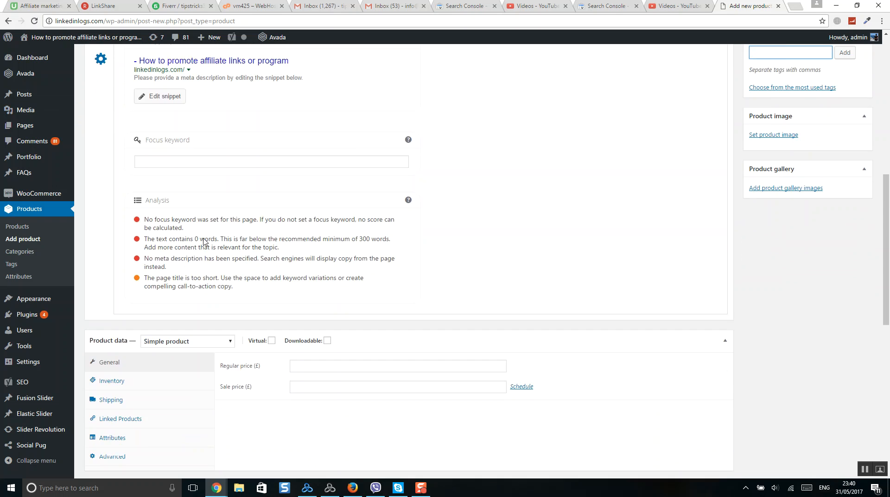
scroll("down", 3)
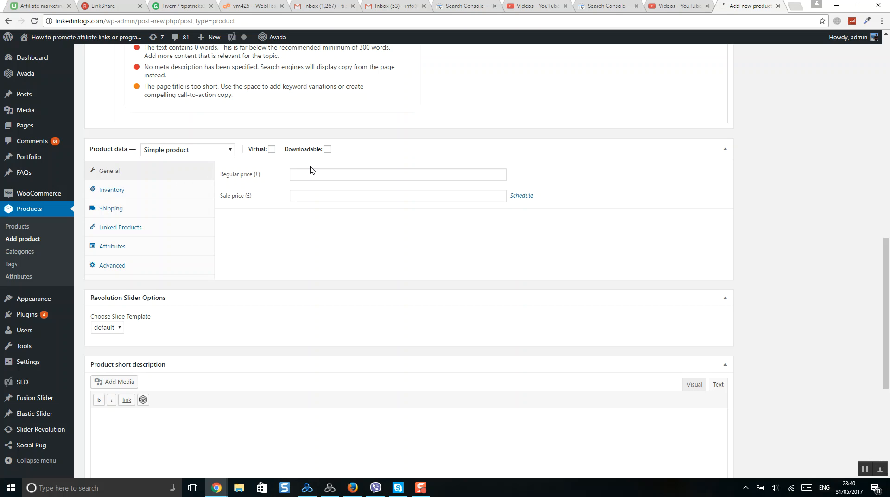
mouse_move(103, 150)
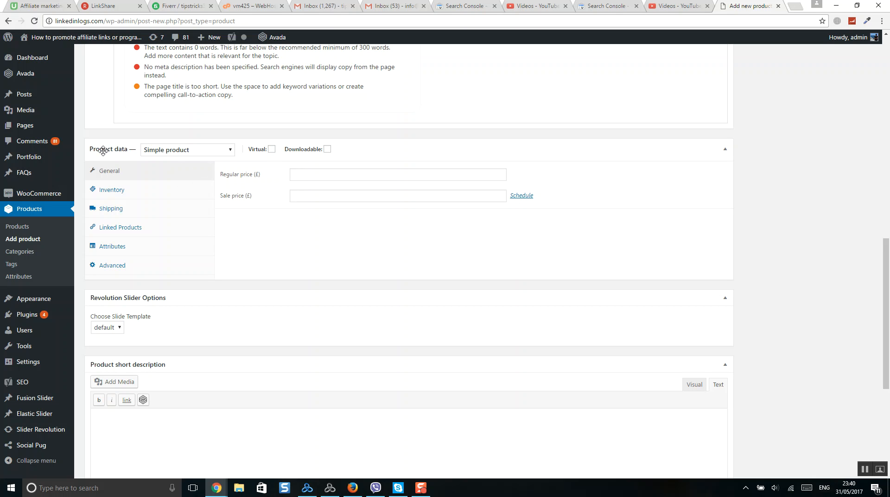
mouse_move(149, 152)
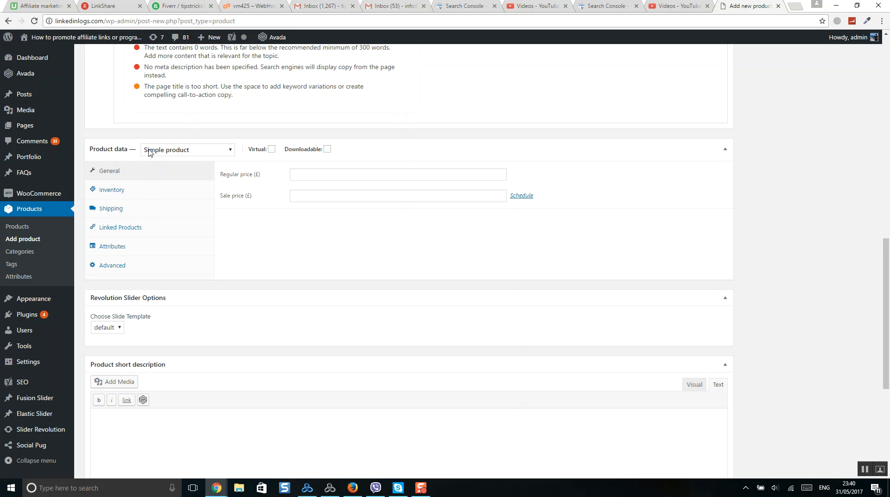
Set the product type to External/Affiliate product and select the Product URL field.
left_click(187, 149)
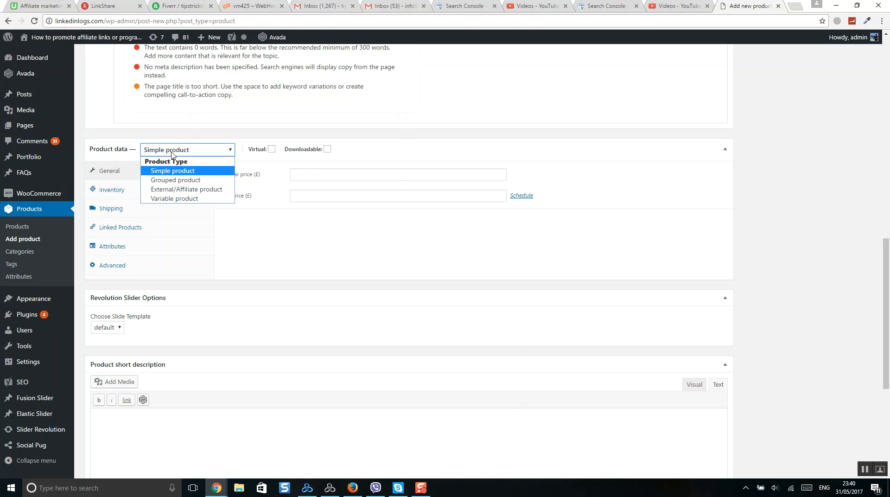
mouse_move(186, 189)
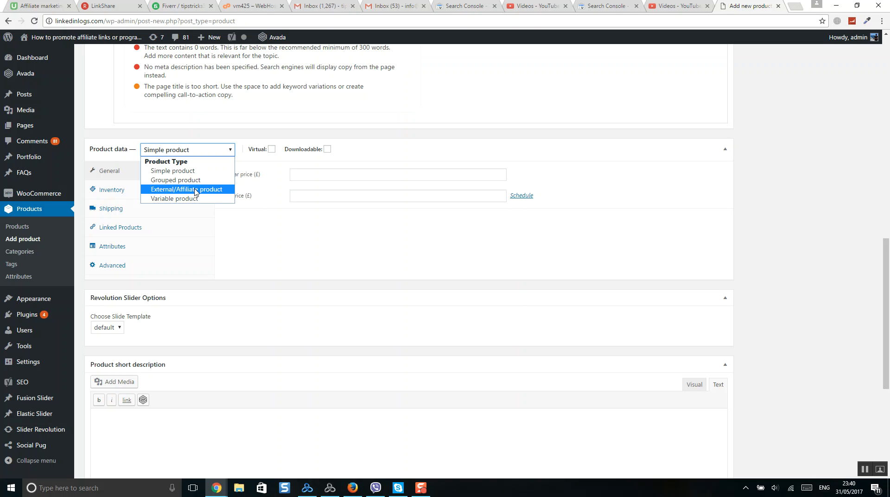
mouse_move(210, 193)
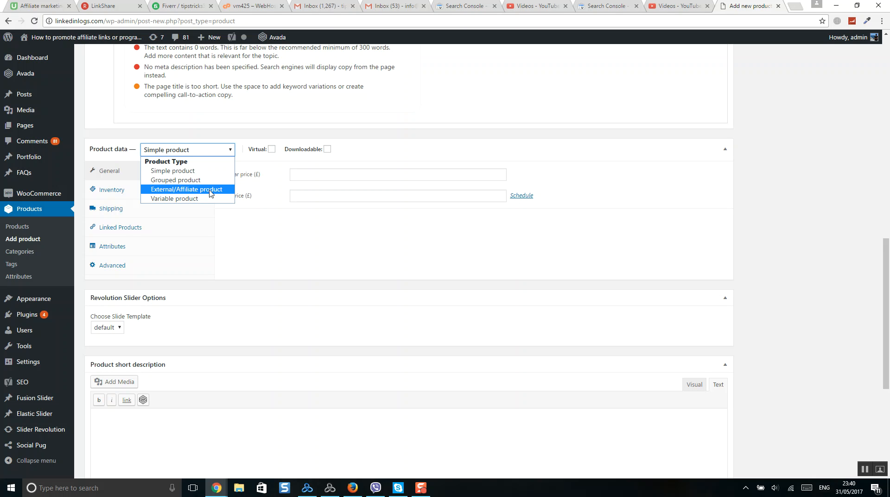
left_click(187, 189)
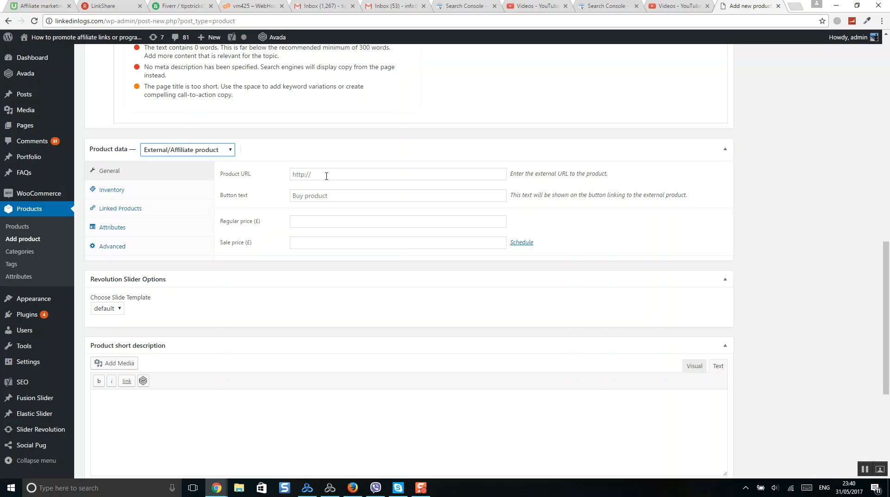
left_click(397, 173)
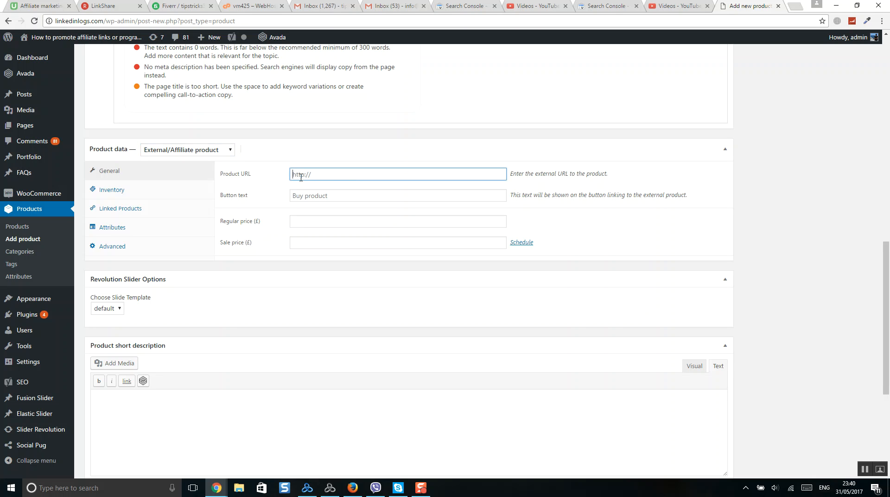
left_click(397, 195)
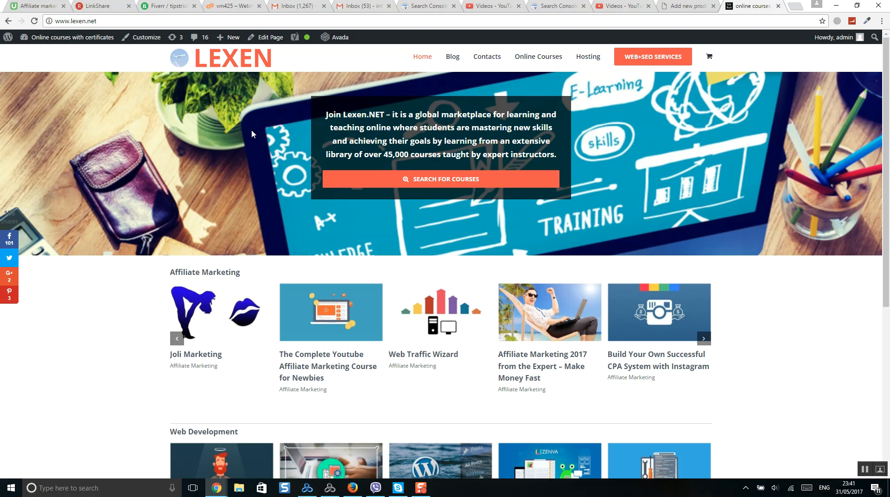
Scroll through the Lexen homepage course carousels.
scroll("down", 3)
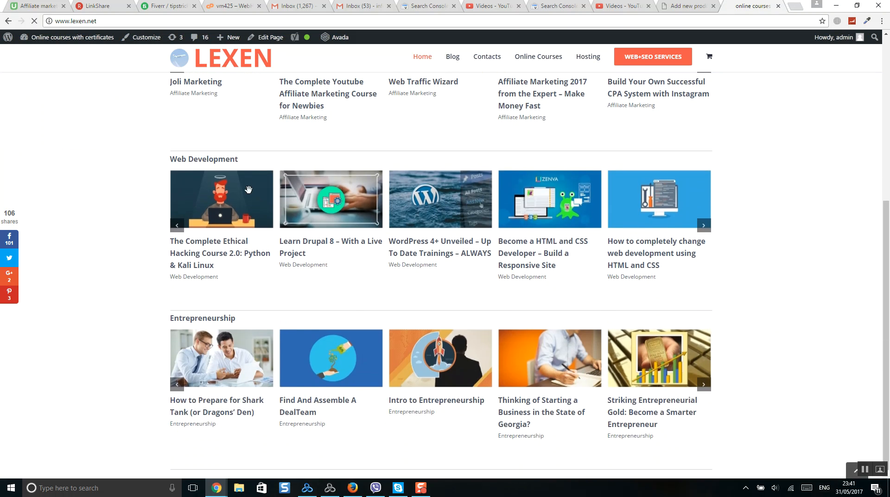
scroll("up", 3)
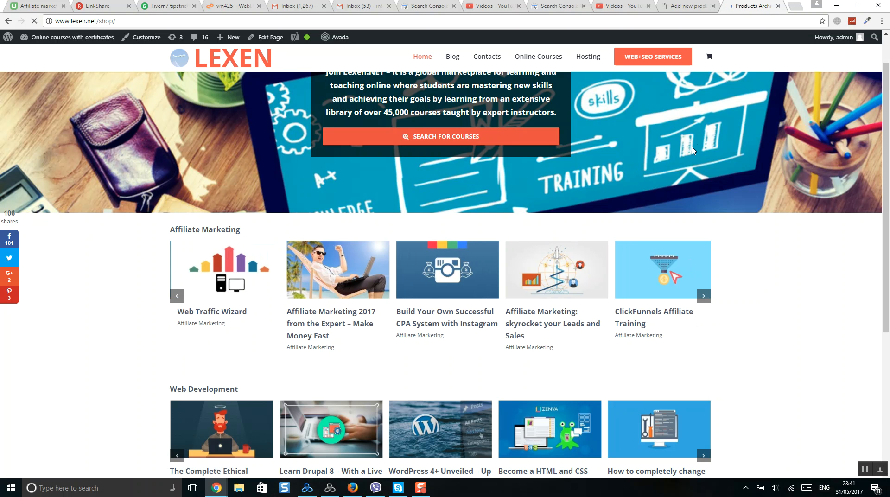
Browse the Online Courses grid of social media marketing courses and its category sidebar.
left_click(537, 55)
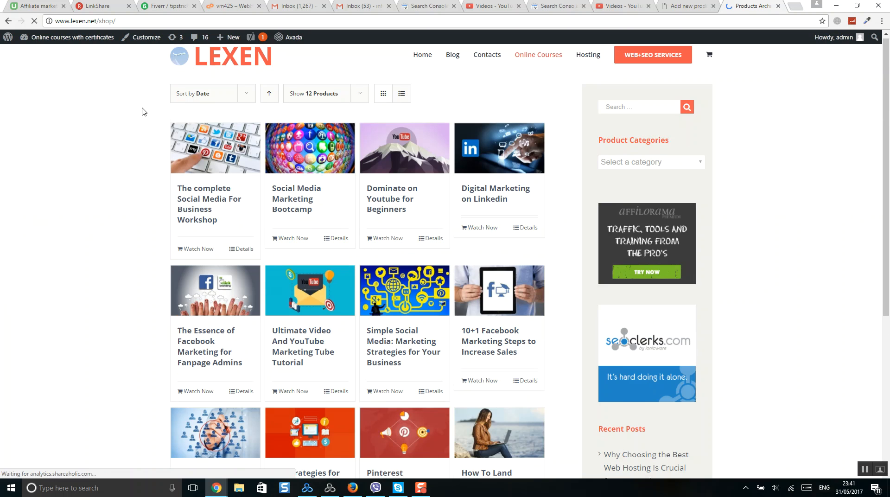
scroll("down", 3)
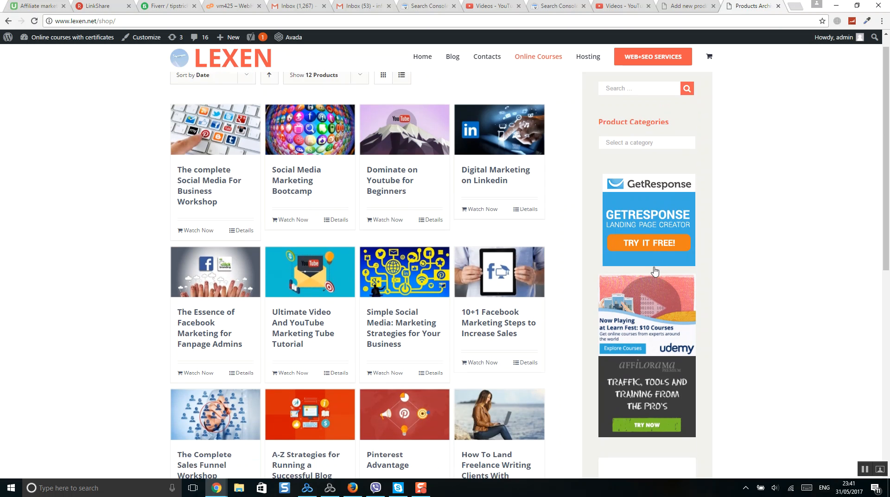
scroll("down", 3)
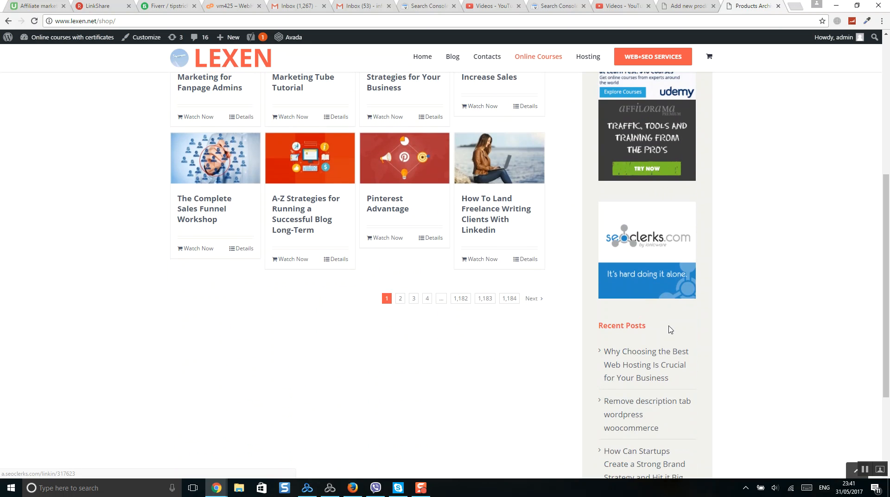
scroll("up", 3)
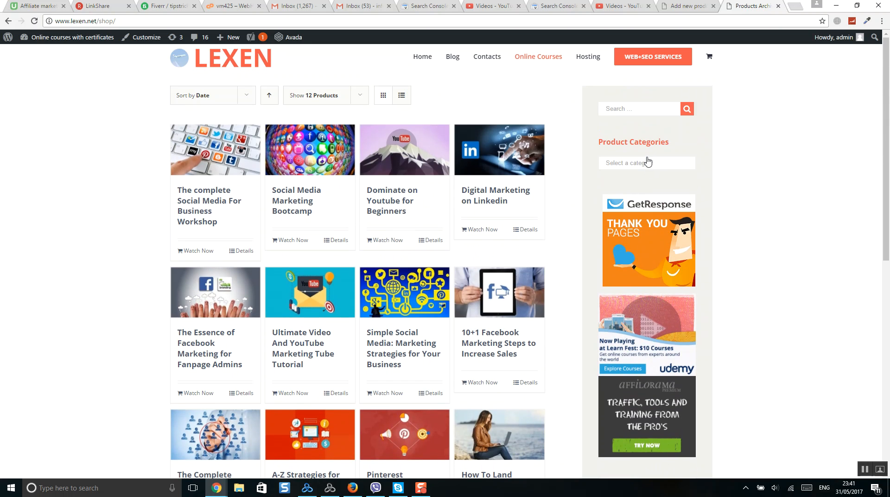
left_click(646, 164)
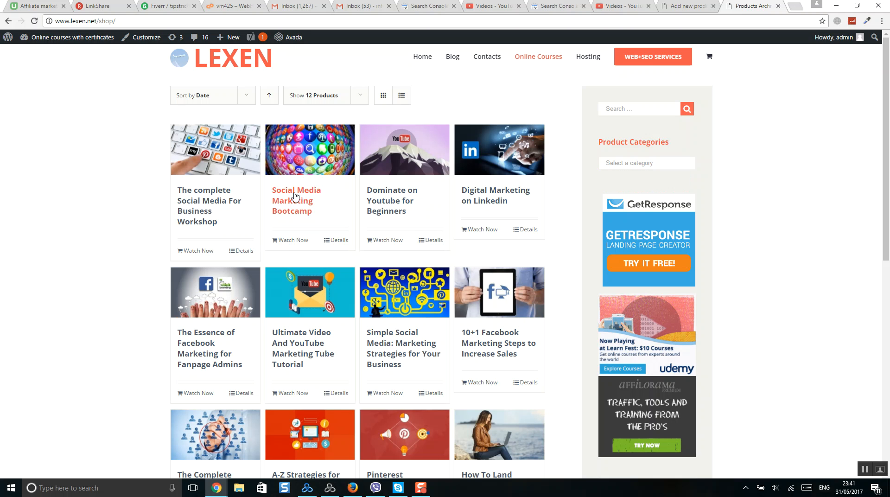
scroll("down", 3)
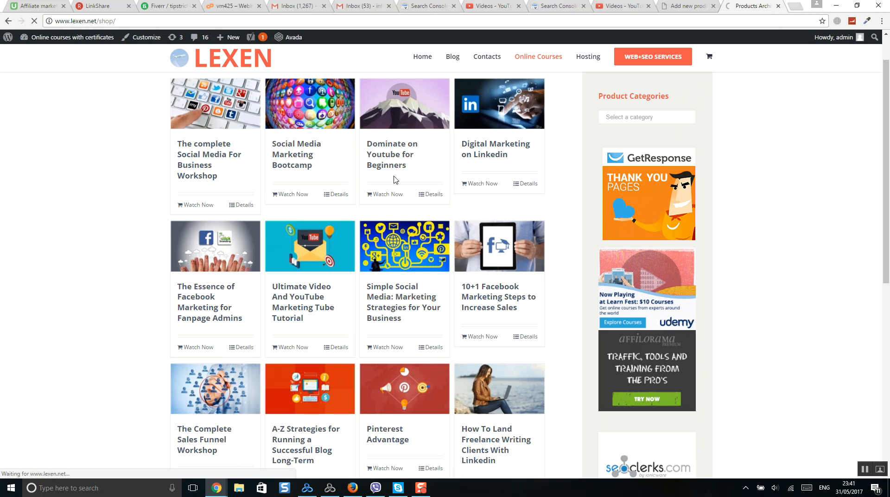
View the Dominate on Youtube for Beginners course page, then return to the product editor.
left_click(392, 154)
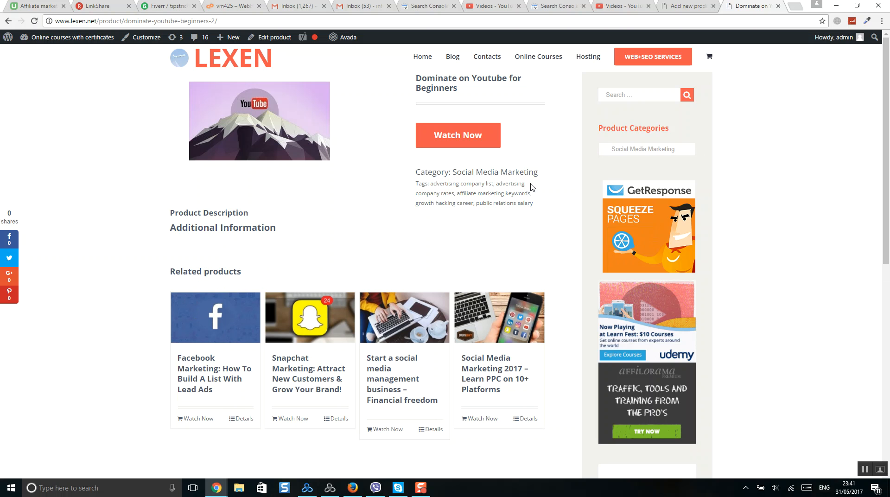
scroll("down", 3)
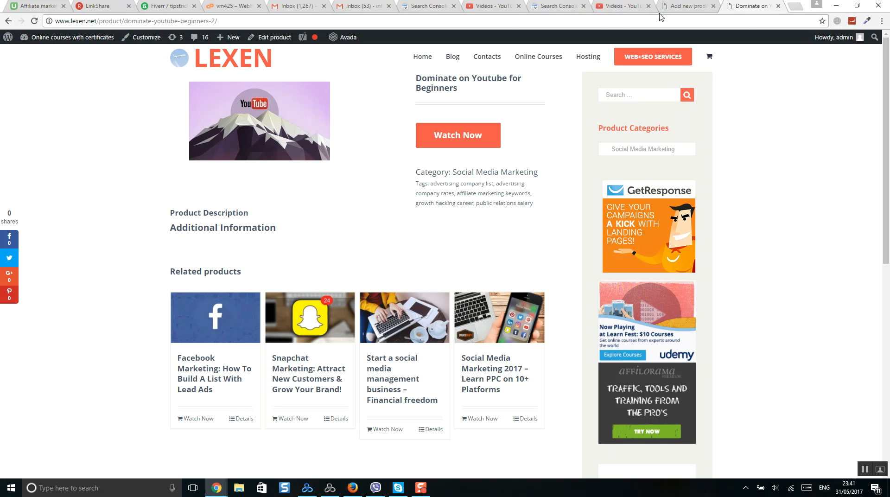
left_click(686, 6)
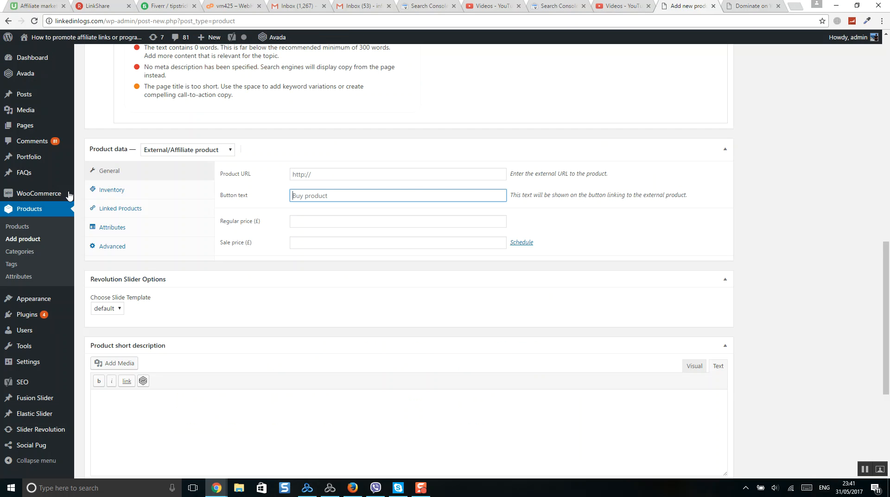
mouse_move(34, 298)
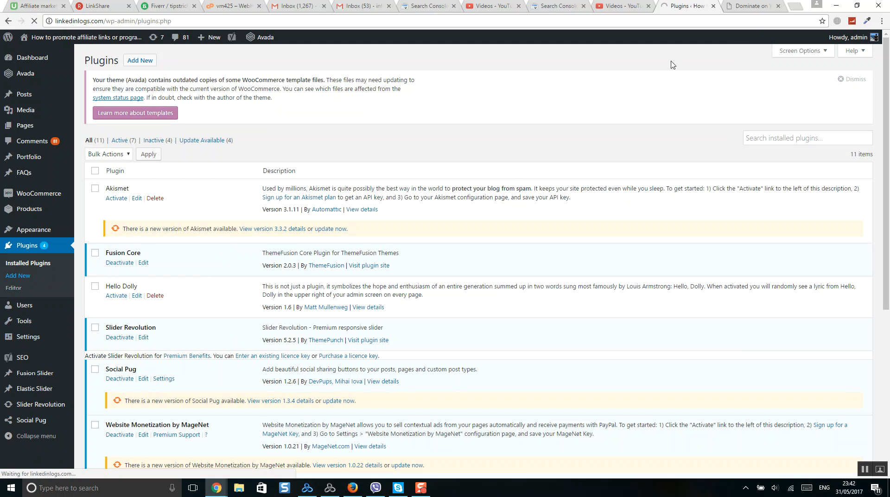
Search the plugin directory for 'yoast' and start updating Yoast SEO.
left_click(140, 60)
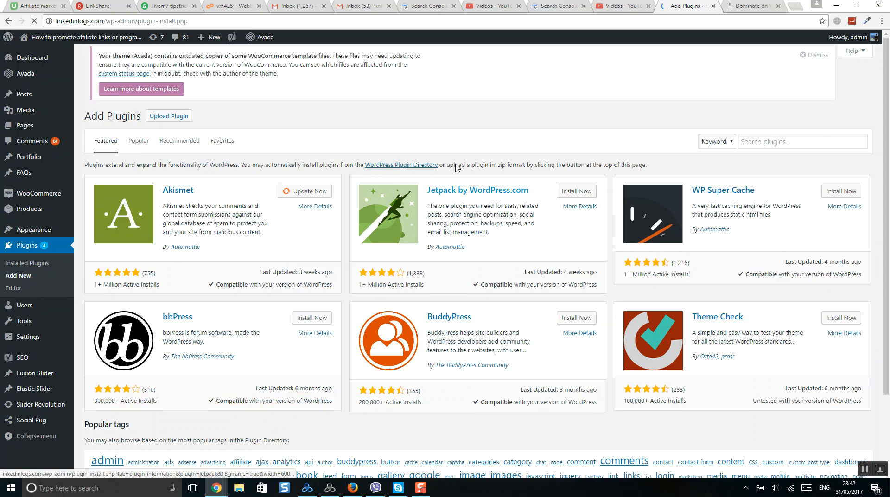
type("yoast")
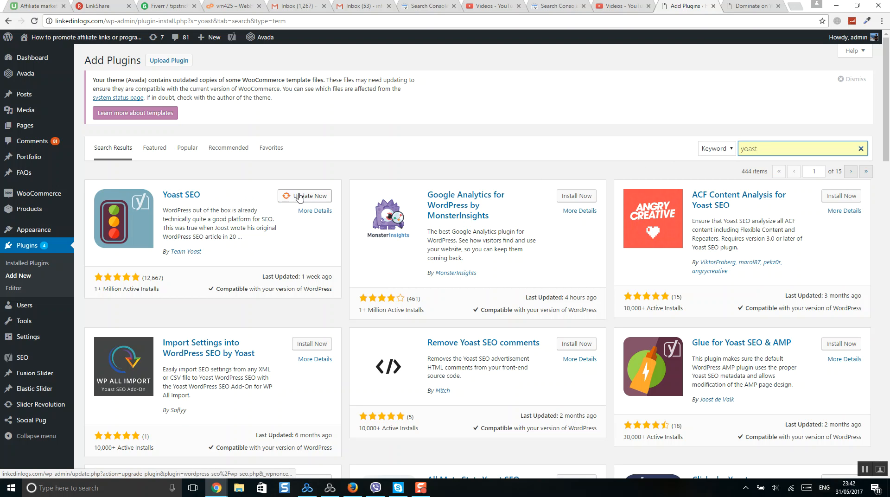
left_click(304, 196)
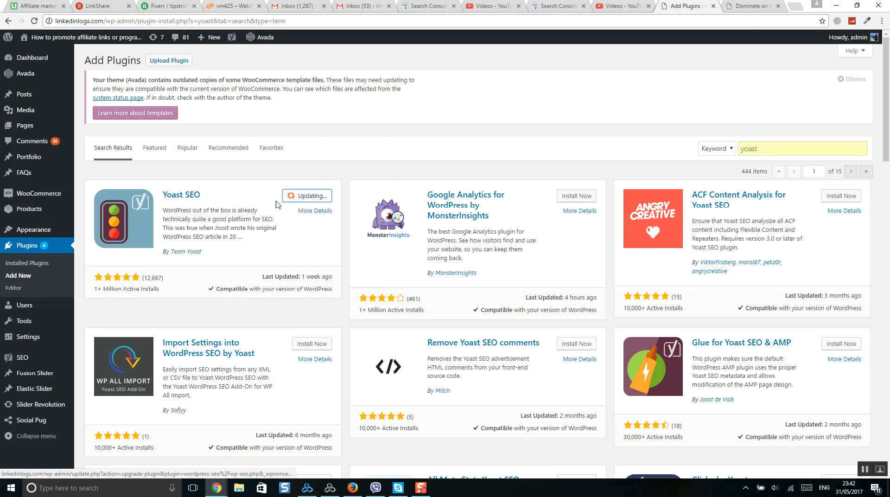
mouse_move(25, 321)
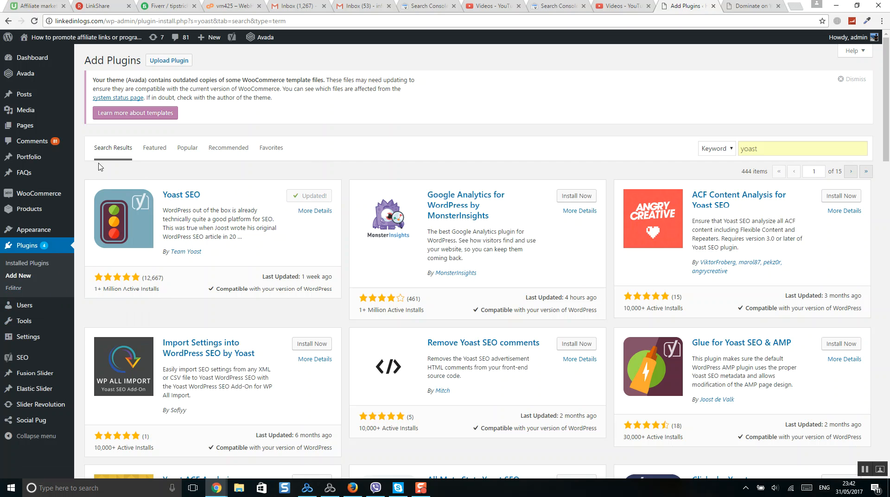
mouse_move(184, 196)
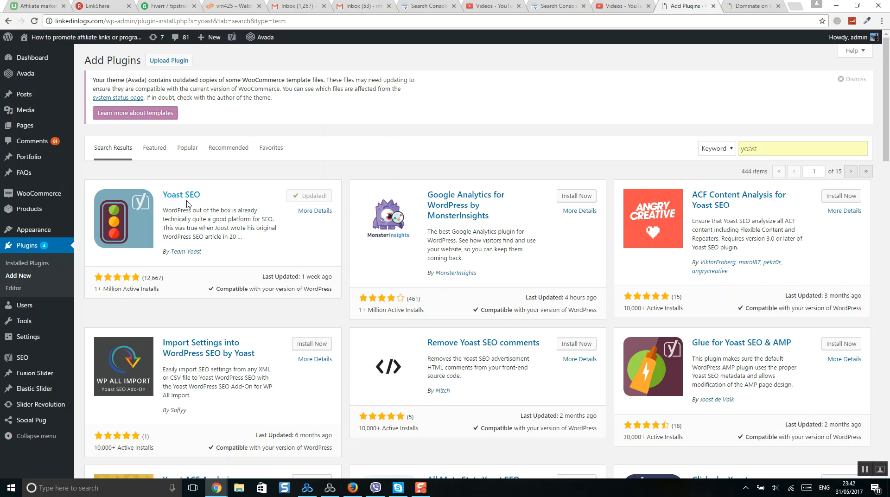
mouse_move(231, 209)
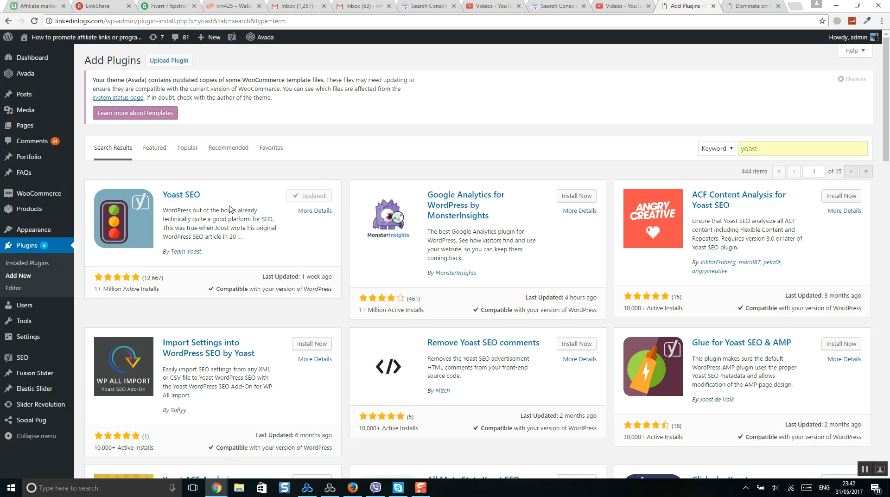
mouse_move(205, 205)
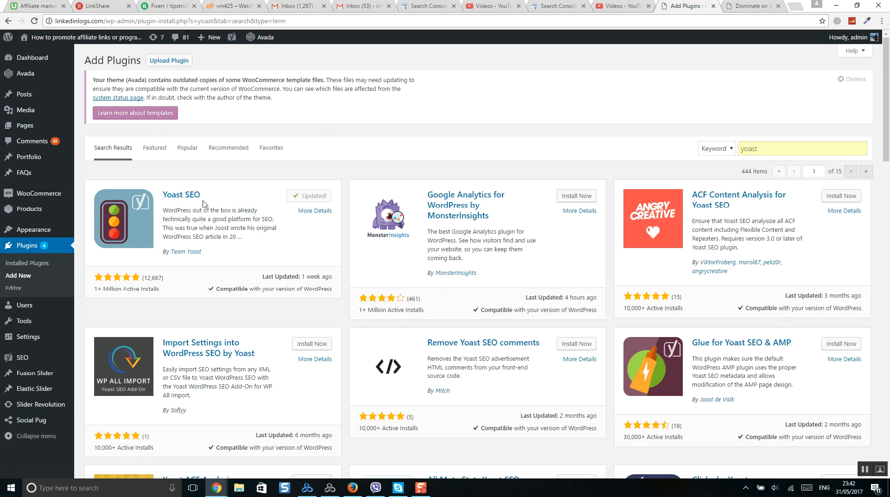